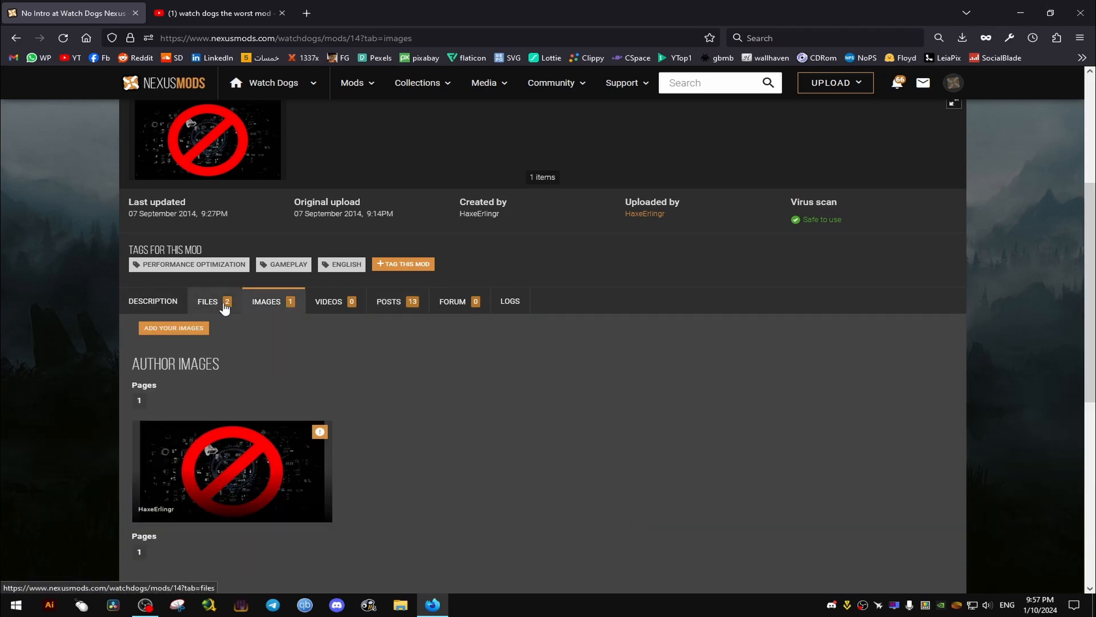
Browse the No Intro mod page and start the slow download of nointro-unpack-14-0-1.zip.
{"action": "scroll", "scroll_direction": "down", "scroll_amount": 3}
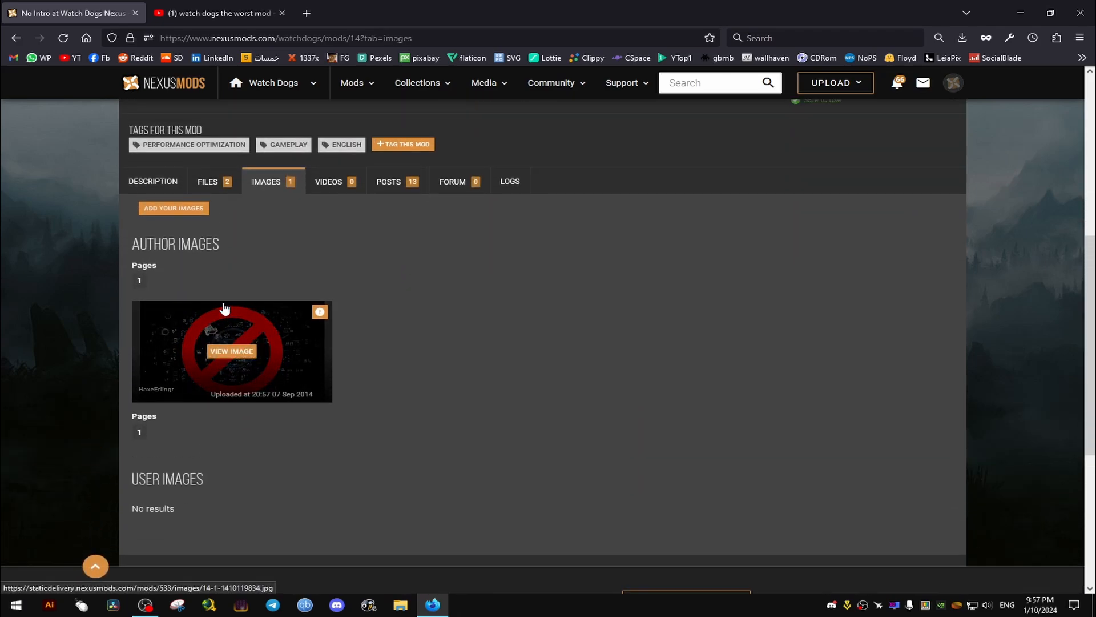
{"action": "left_click", "coordinate": [328, 184]}
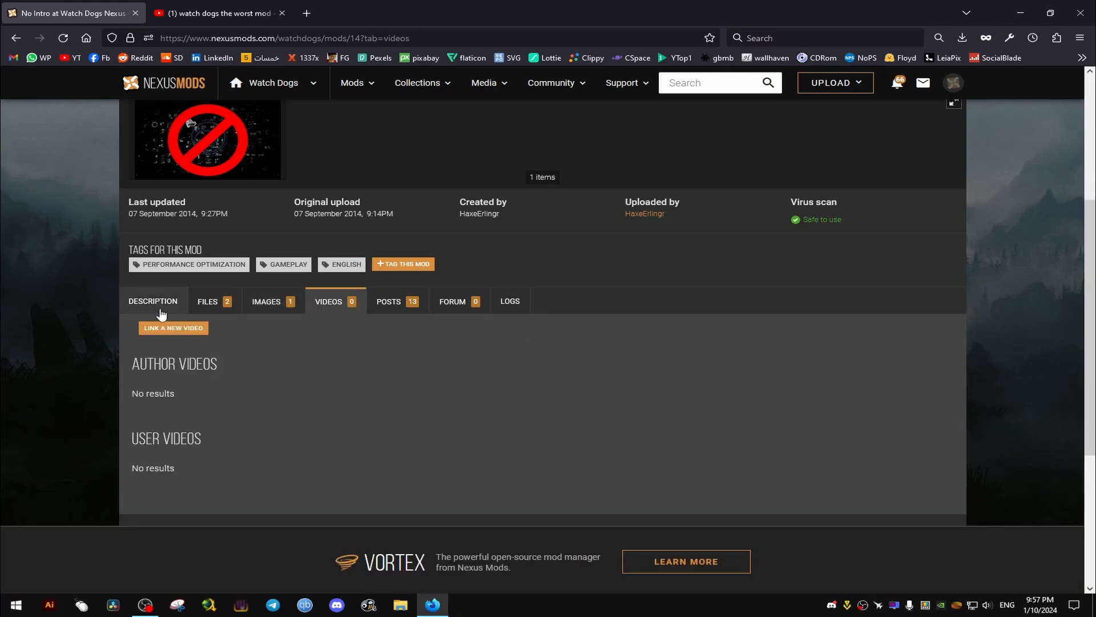
{"action": "left_click", "coordinate": [153, 305]}
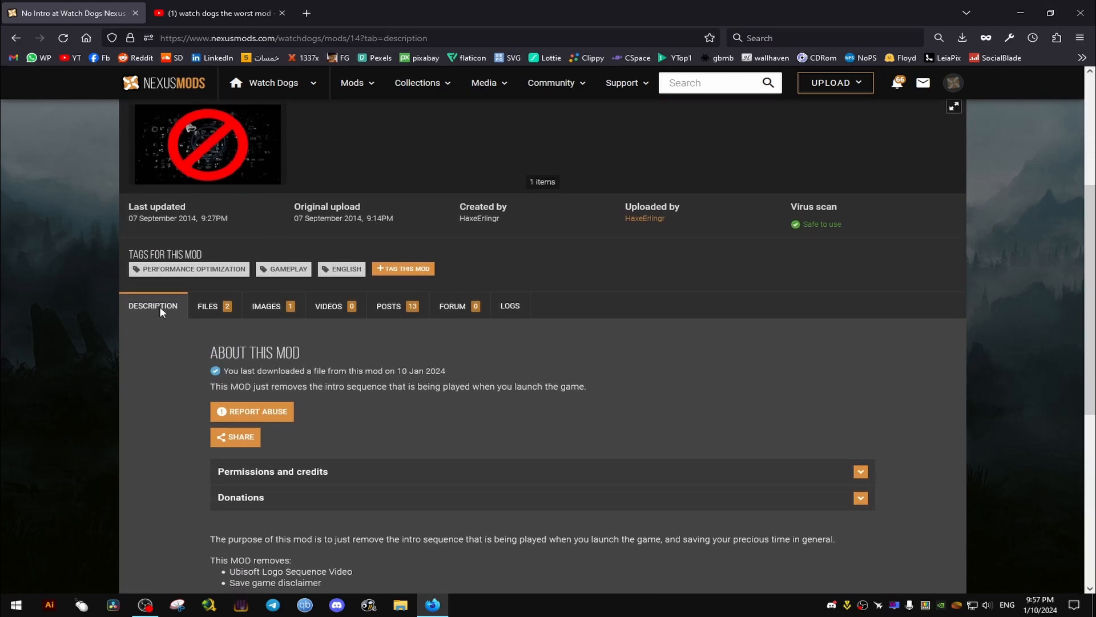
{"action": "left_click", "coordinate": [208, 305]}
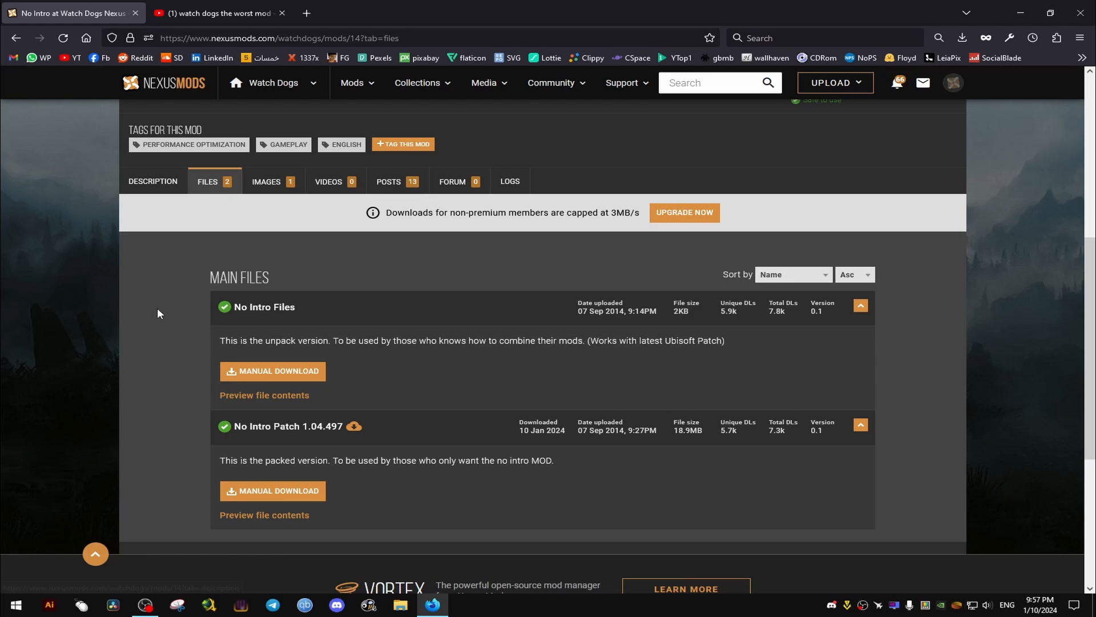
{"action": "left_click", "coordinate": [271, 370]}
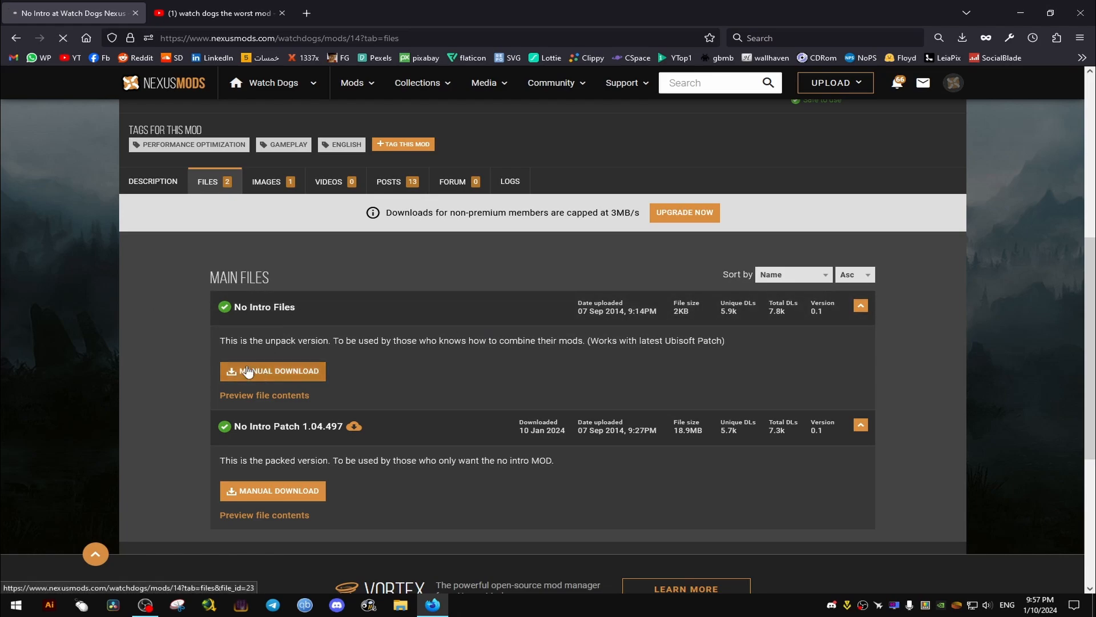
{"action": "left_click", "coordinate": [272, 370]}
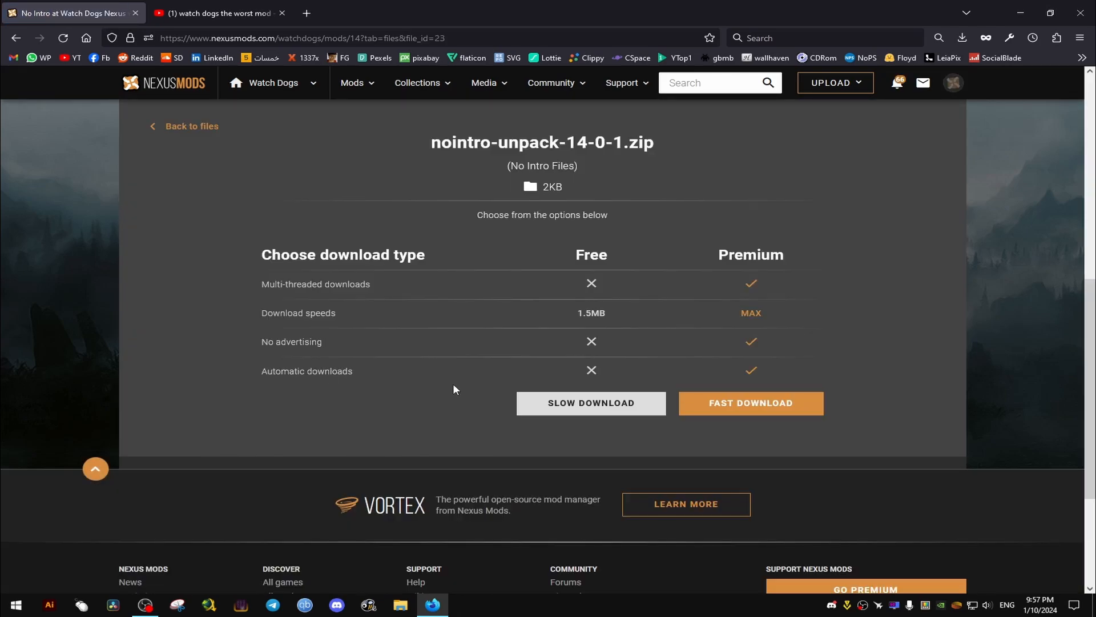
{"action": "left_click", "coordinate": [754, 406]}
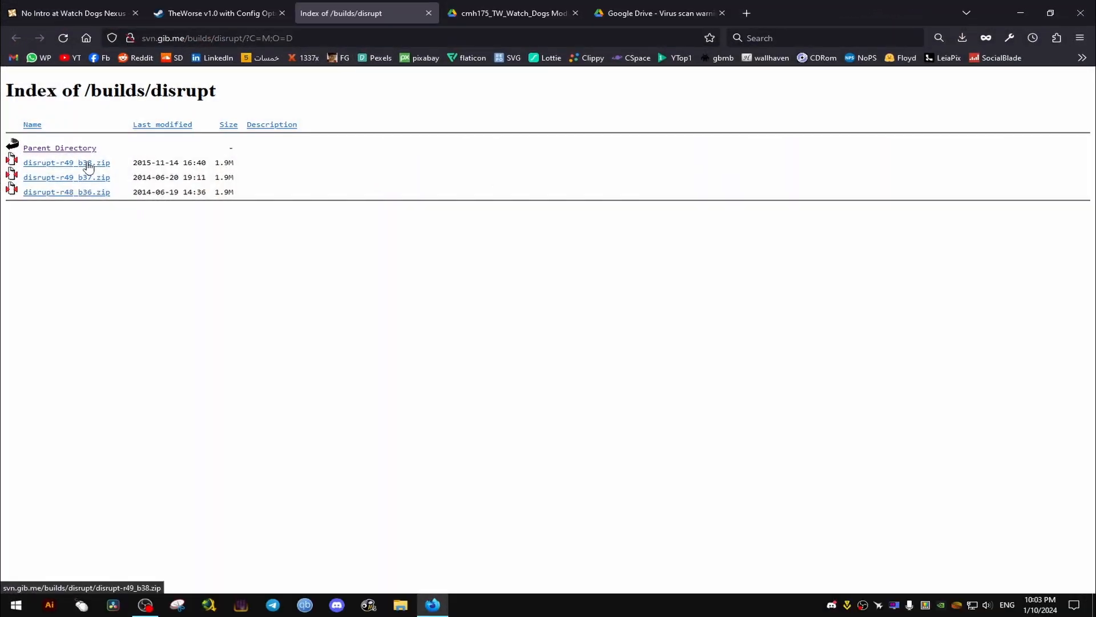
Download disrupt-r49_b38.zip from the file index and open it from Firefox's downloads.
{"action": "left_click", "coordinate": [66, 162]}
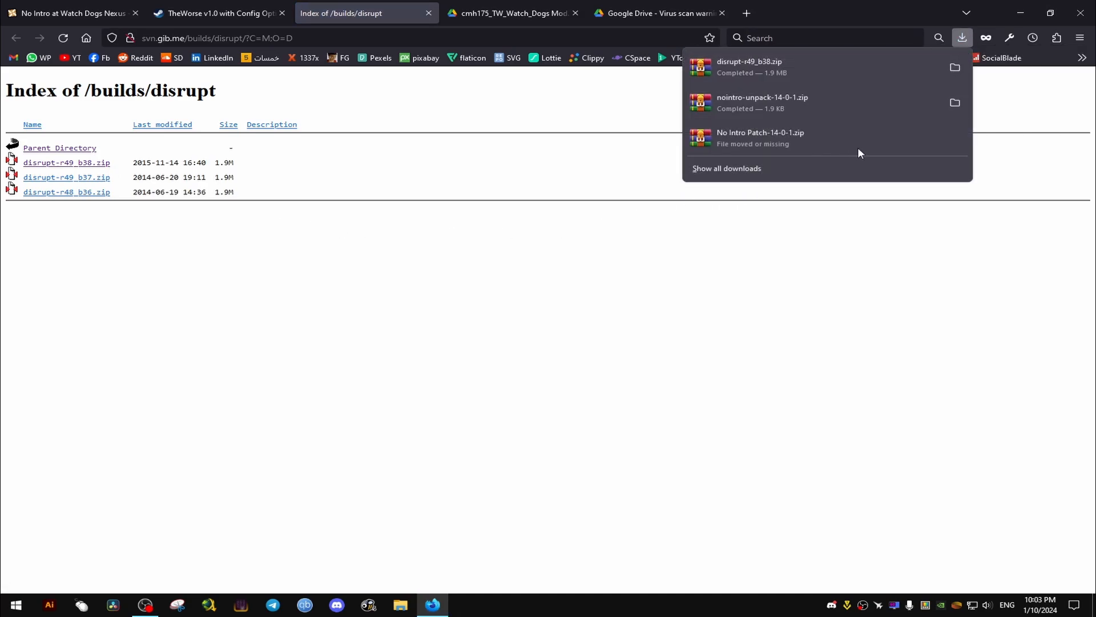
{"action": "left_click", "coordinate": [748, 66]}
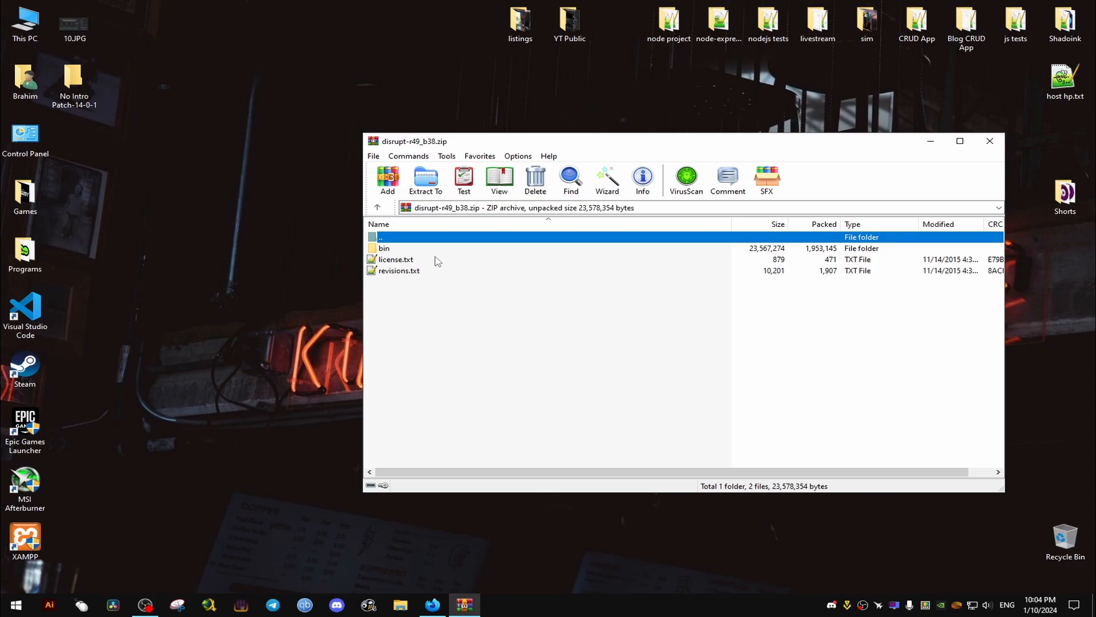
Extract the disrupt-r49_b38 archive with the WinRAR Wizard to a Desktop folder.
{"action": "left_click", "coordinate": [384, 247]}
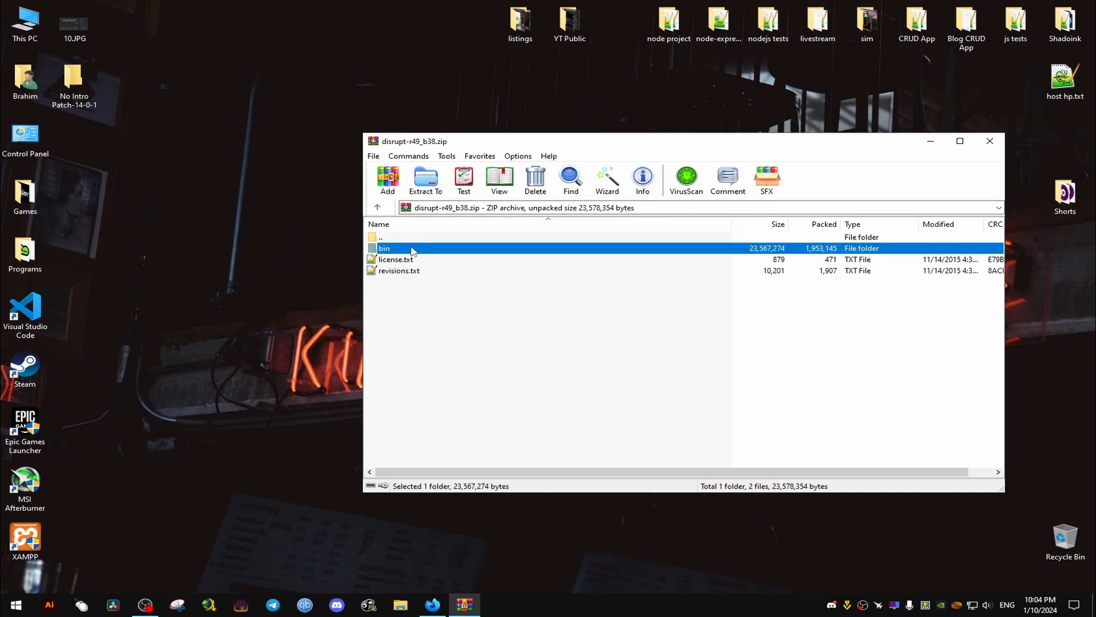
{"action": "double_click", "coordinate": [383, 247]}
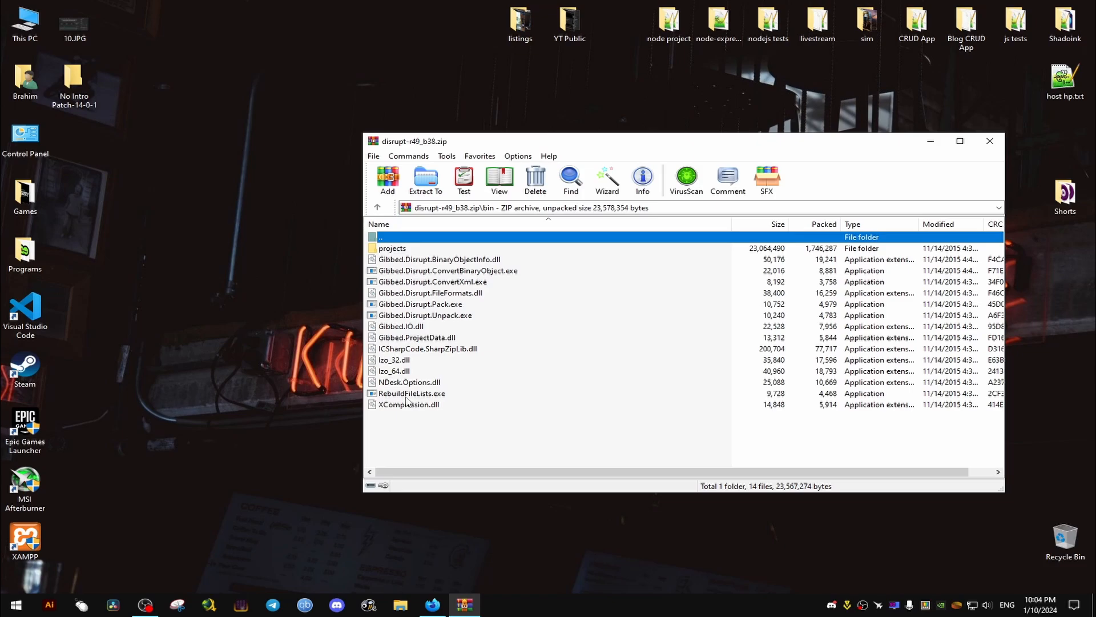
{"action": "left_click", "coordinate": [605, 180]}
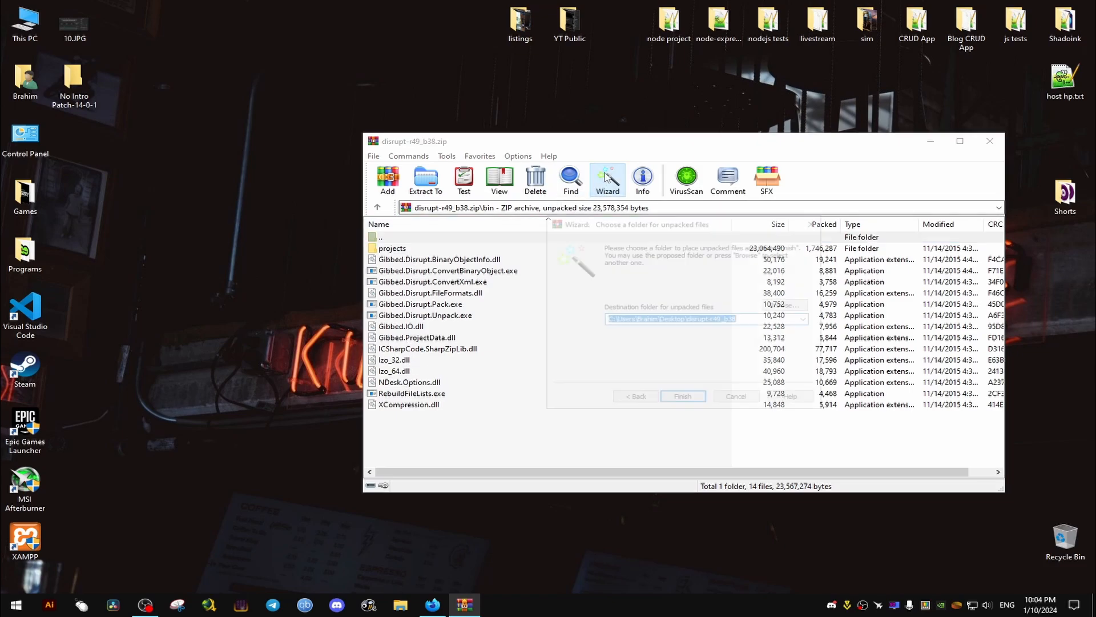
{"action": "left_click", "coordinate": [681, 396]}
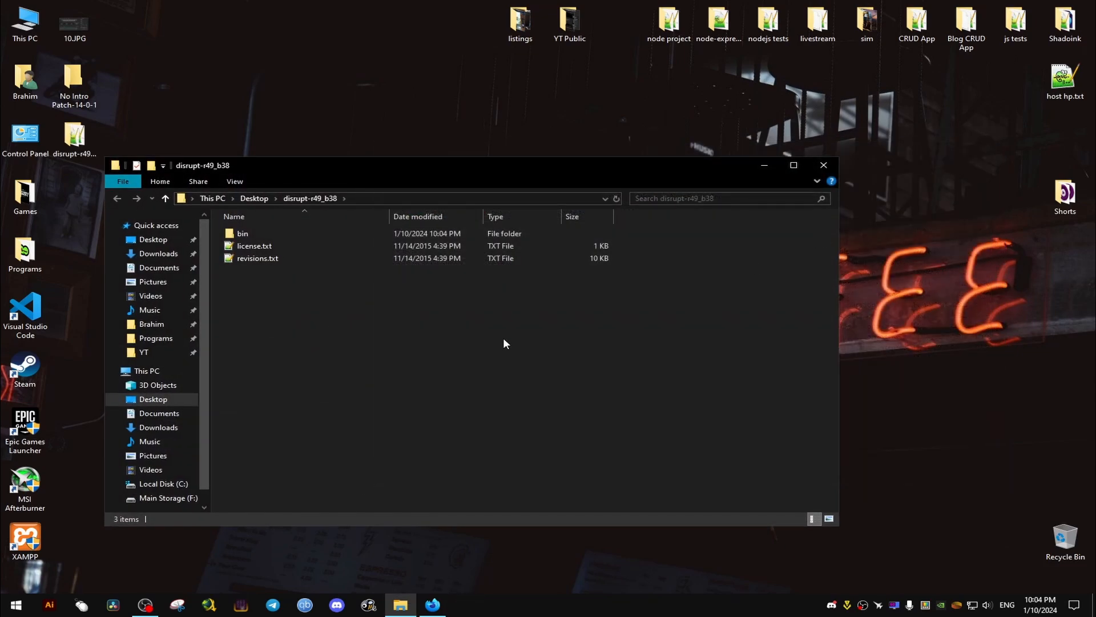
Open the extracted bin folder and the watch dogs shortcut's file location, data_win64.
{"action": "double_click", "coordinate": [242, 233]}
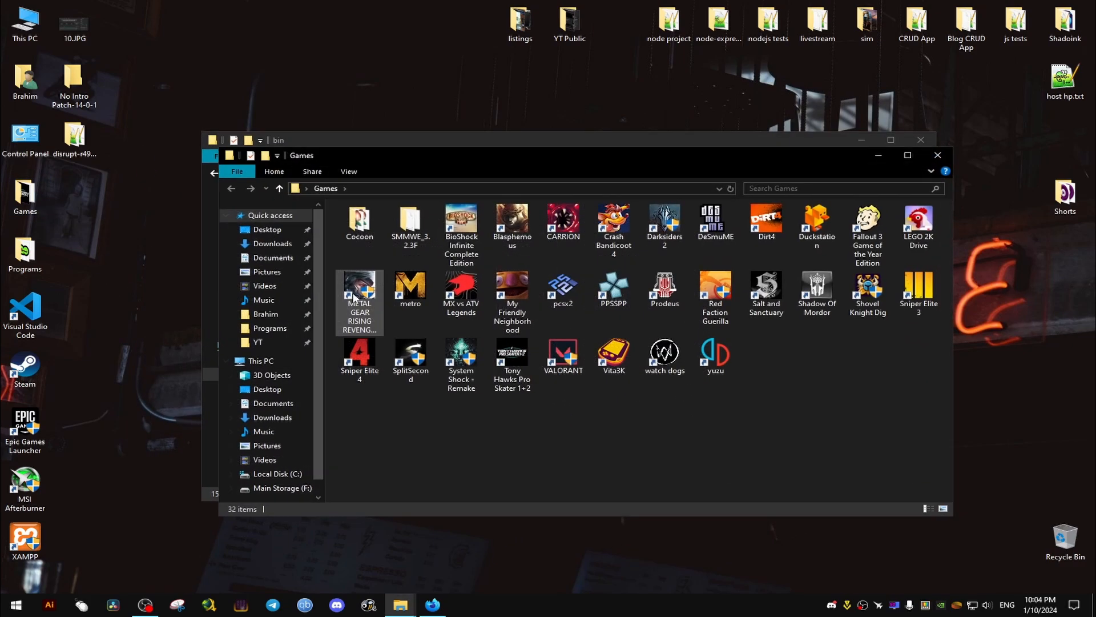
{"action": "right_click", "coordinate": [663, 355]}
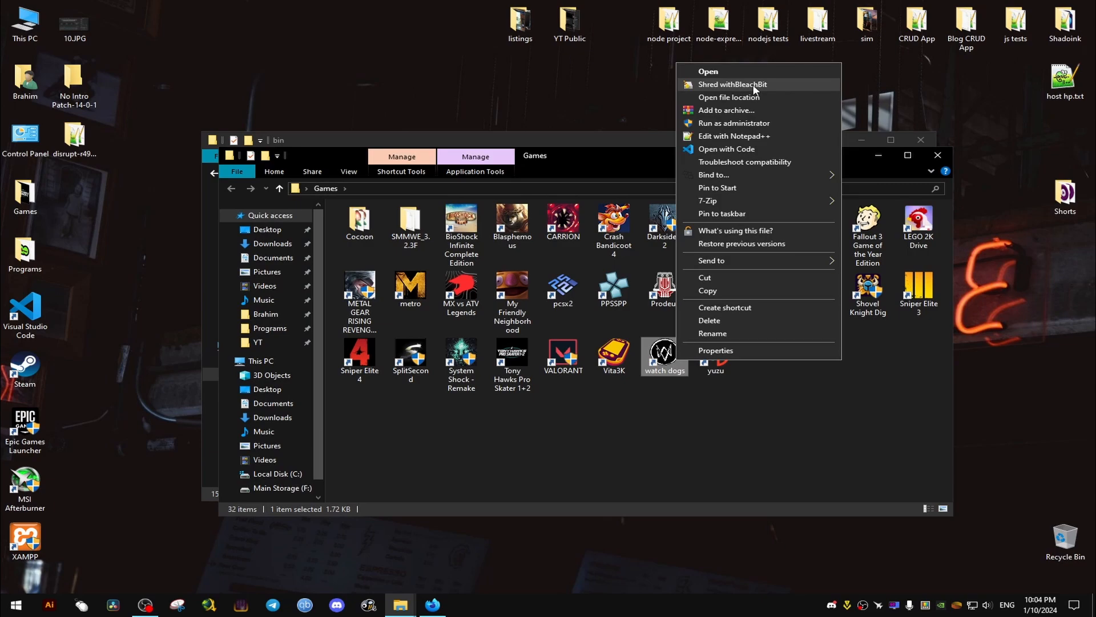
{"action": "left_click", "coordinate": [729, 97]}
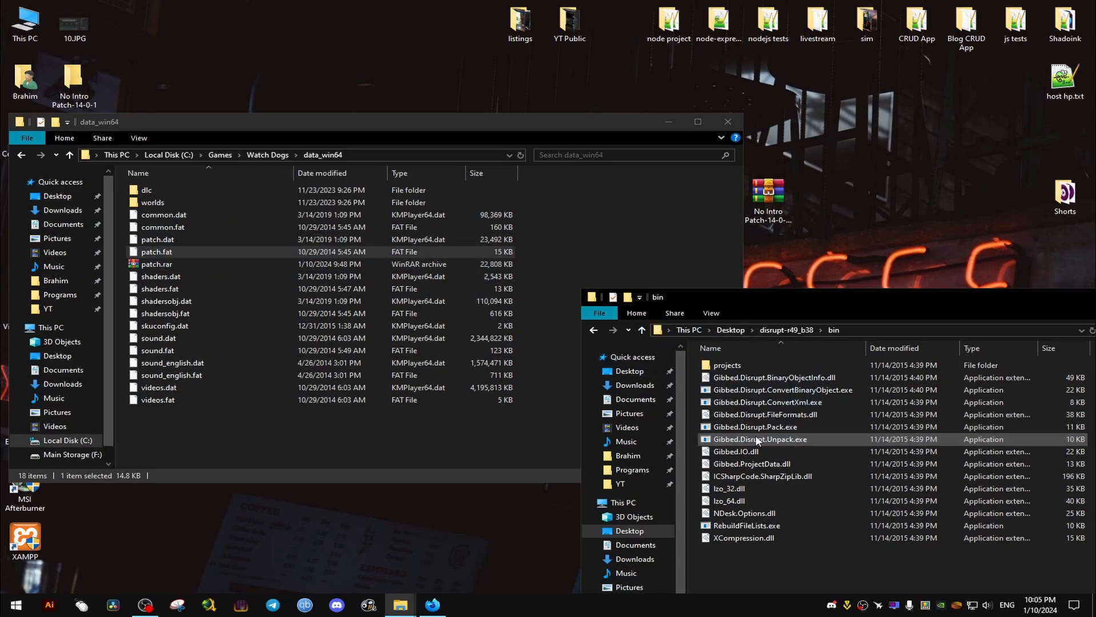
Unpack patch.fat with Gibbed.Disrupt.Unpack.exe and open the resulting patch_unpack folder.
{"action": "double_click", "coordinate": [760, 438]}
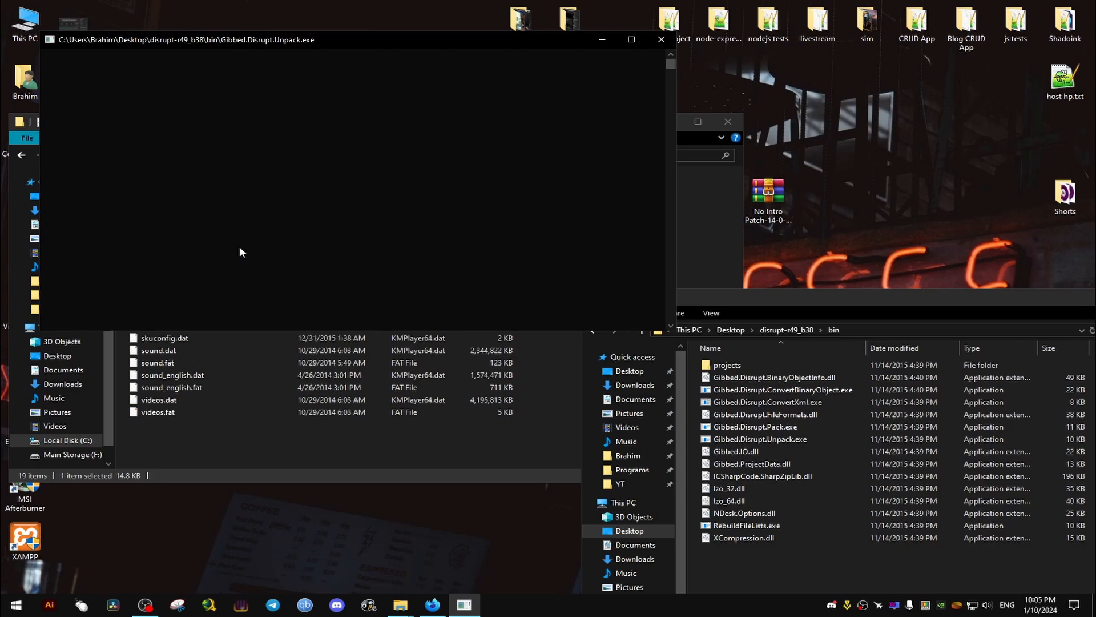
{"action": "mouse_move", "coordinate": [230, 49]}
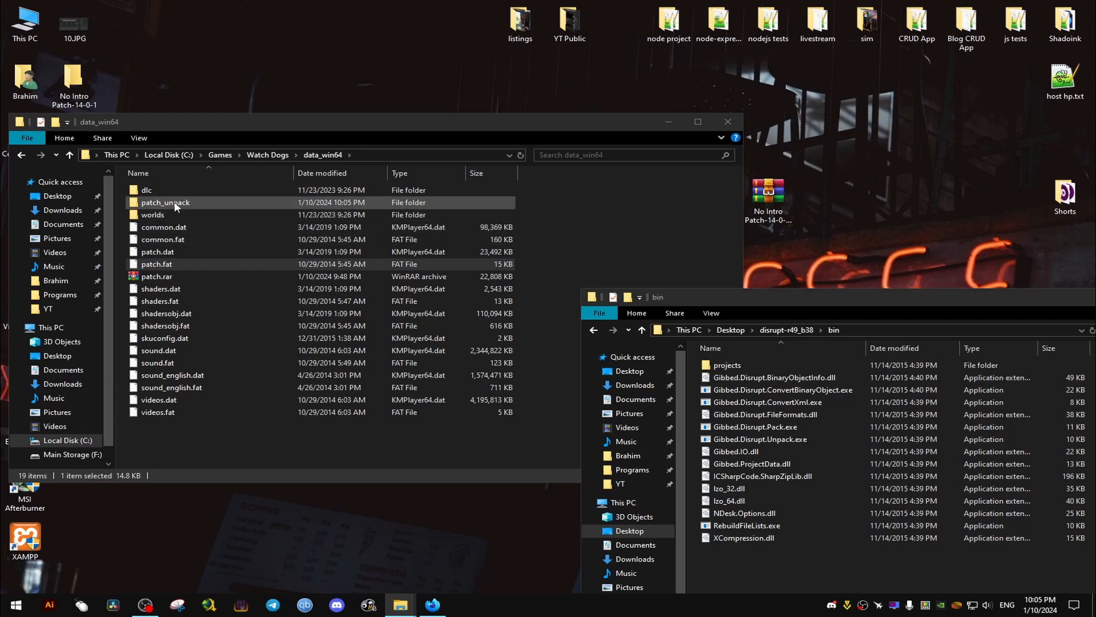
{"action": "double_click", "coordinate": [165, 202]}
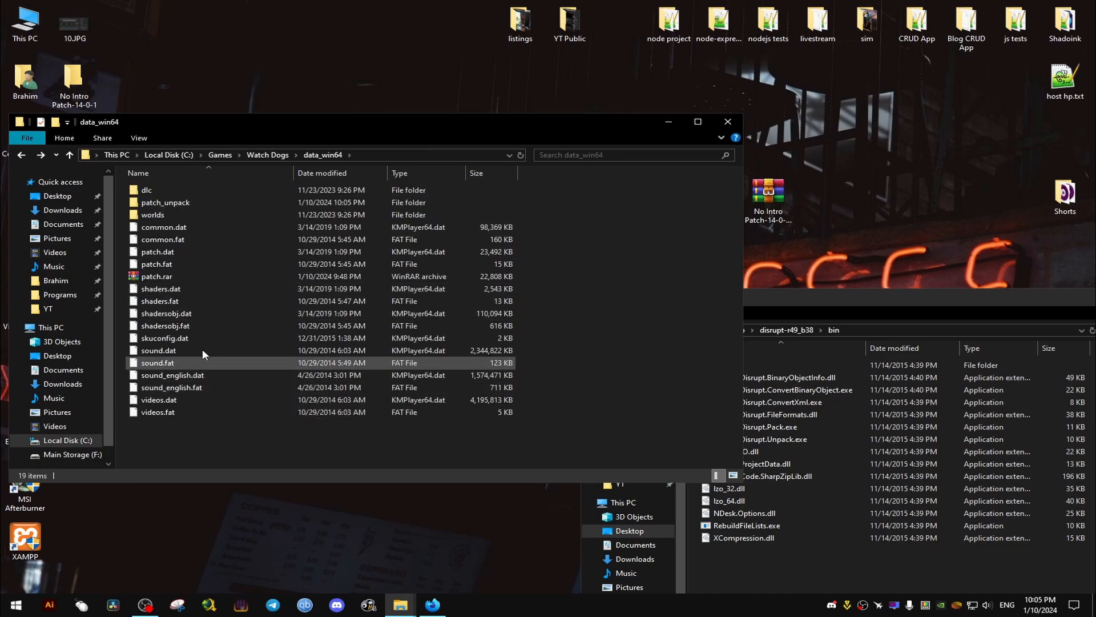
{"action": "left_click", "coordinate": [325, 492]}
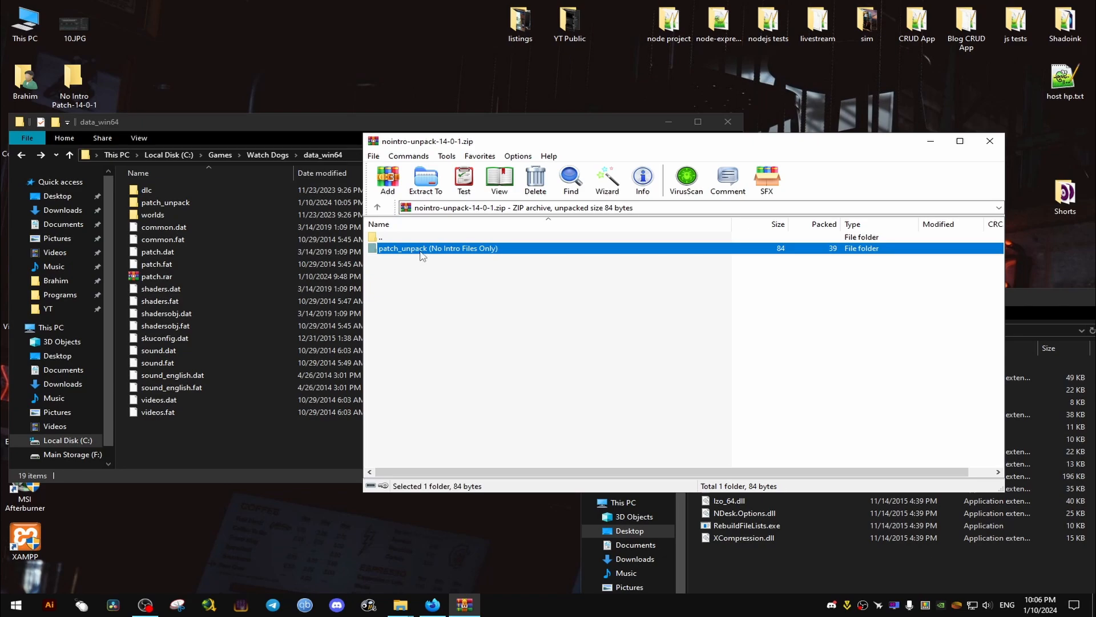
Copy savegamedisclaimer.feu from the archive into data_win64\patch_unpack\ui\fire\bin.
{"action": "double_click", "coordinate": [439, 247]}
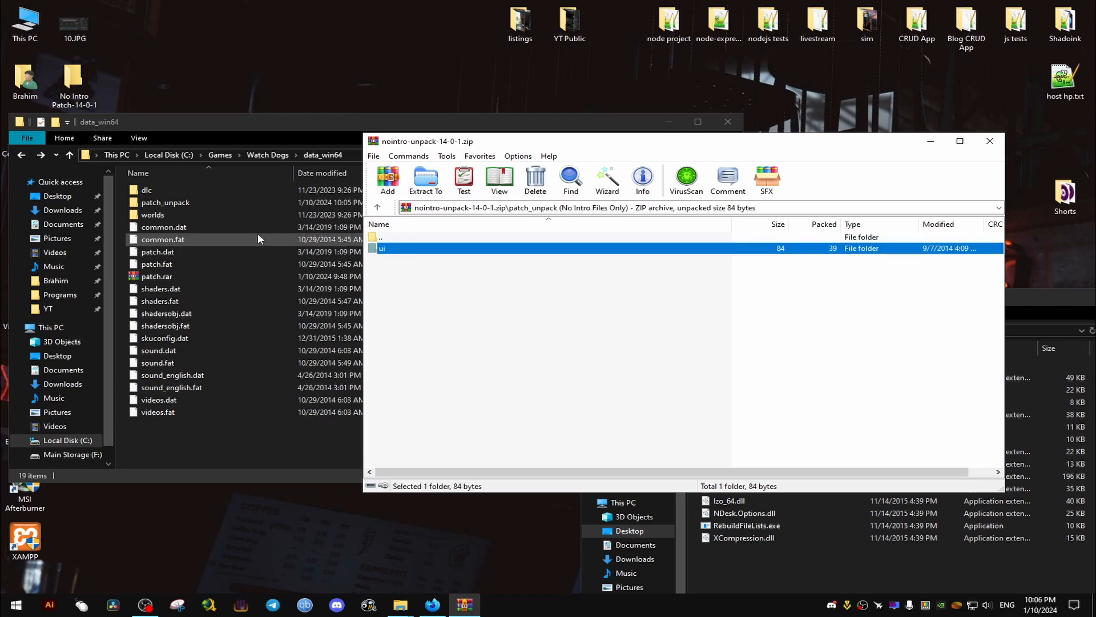
{"action": "double_click", "coordinate": [165, 202]}
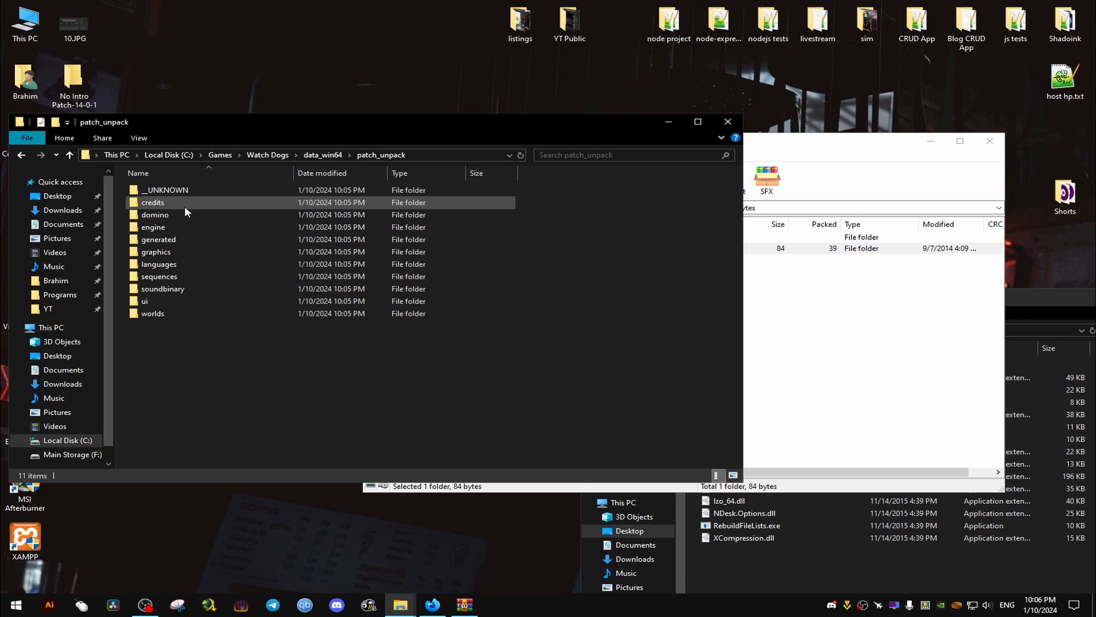
{"action": "double_click", "coordinate": [145, 301]}
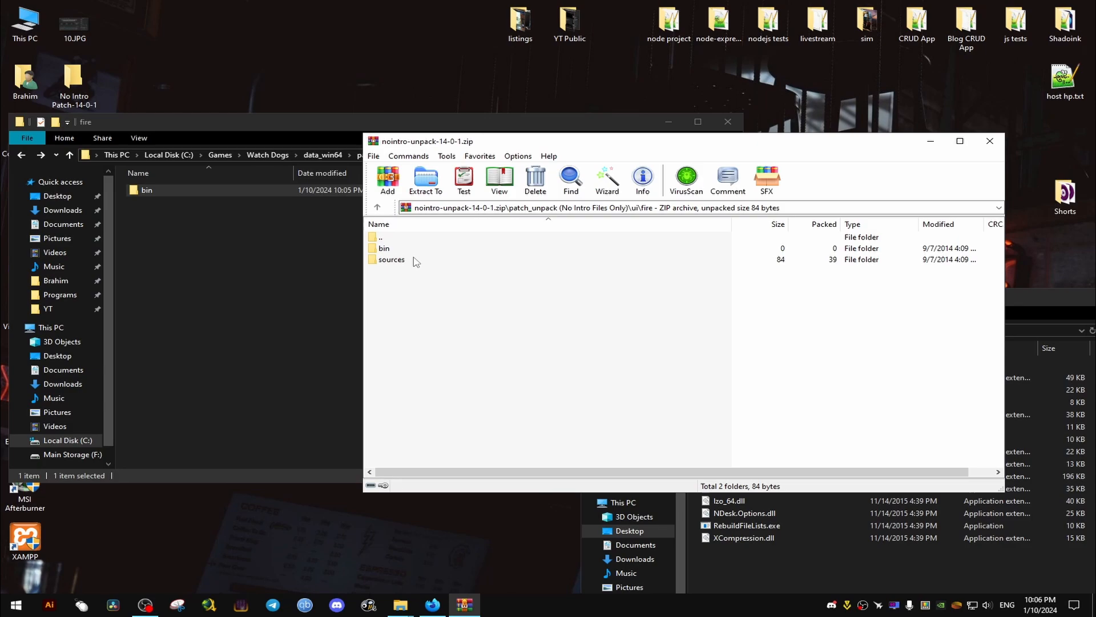
{"action": "double_click", "coordinate": [383, 248]}
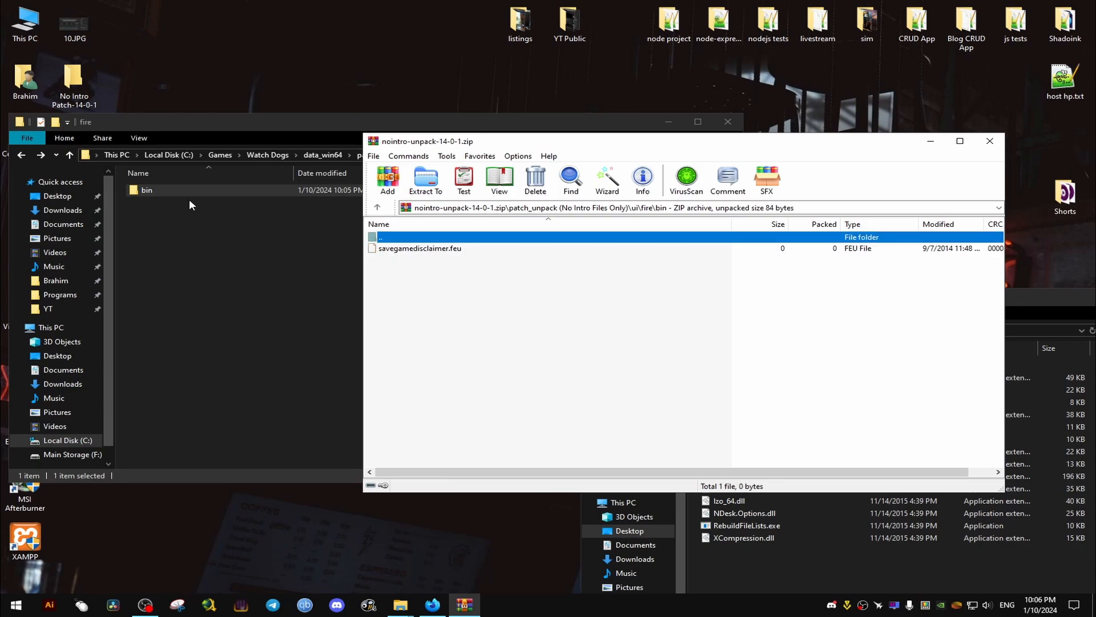
{"action": "double_click", "coordinate": [147, 190]}
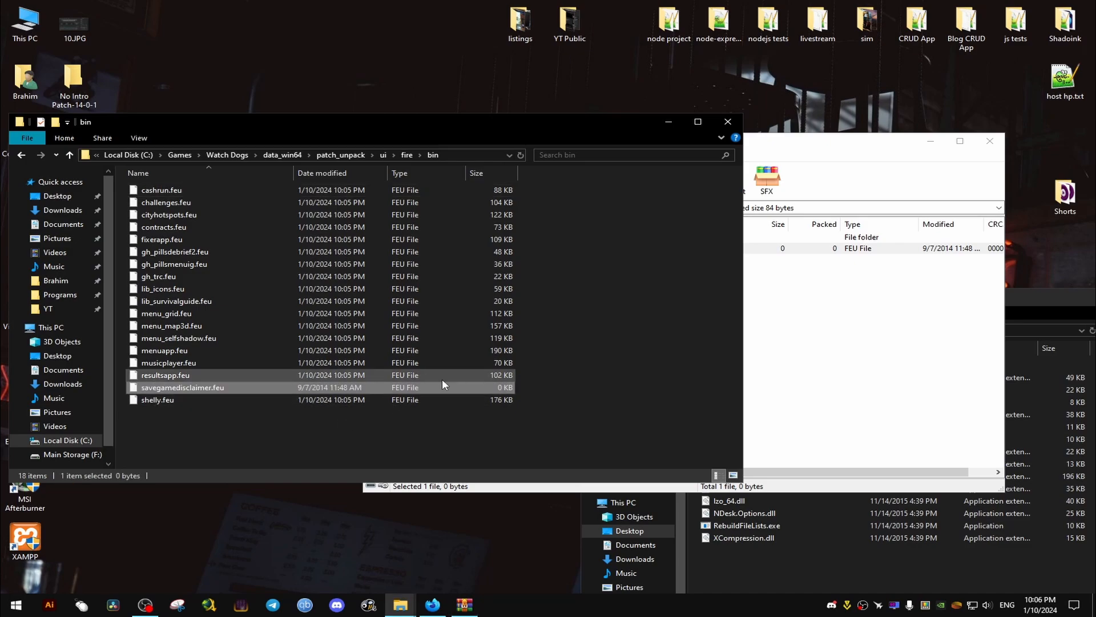
{"action": "left_click", "coordinate": [181, 387]}
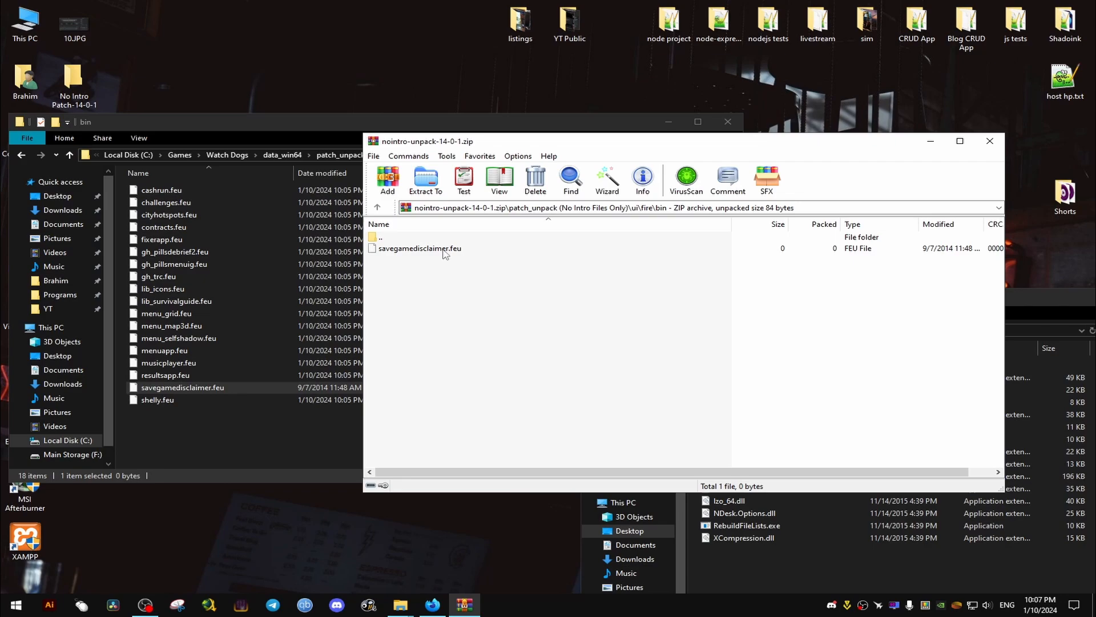
{"action": "left_click", "coordinate": [381, 236]}
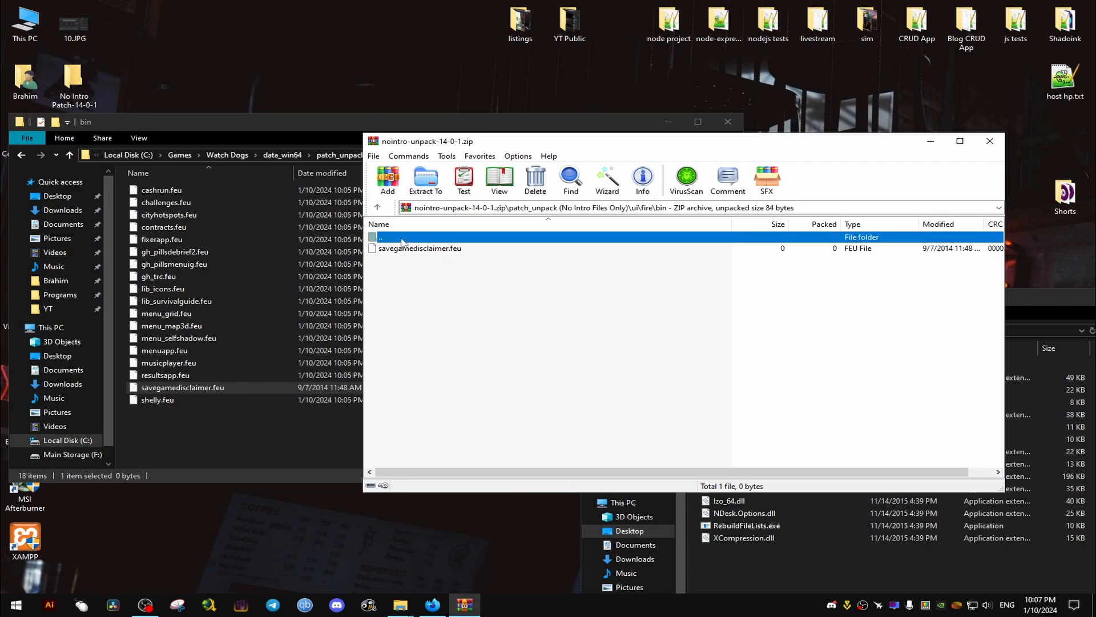
{"action": "double_click", "coordinate": [381, 237]}
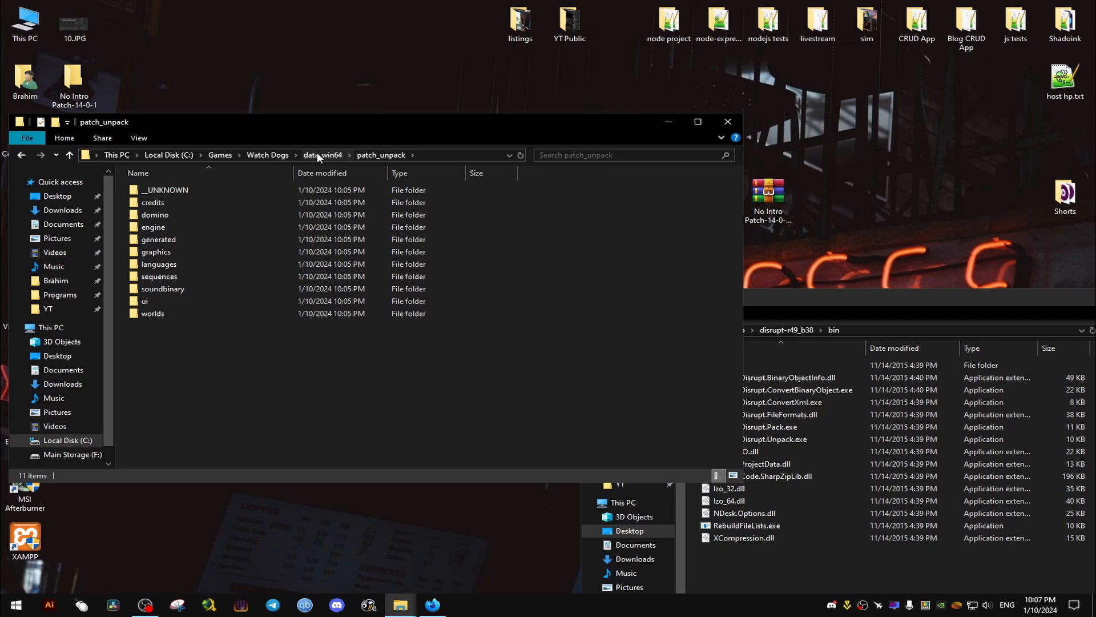
Rename patch_unpack to patch in data_win64 and pass it to Gibbed.Disrupt.Pack.exe.
{"action": "left_click", "coordinate": [322, 155]}
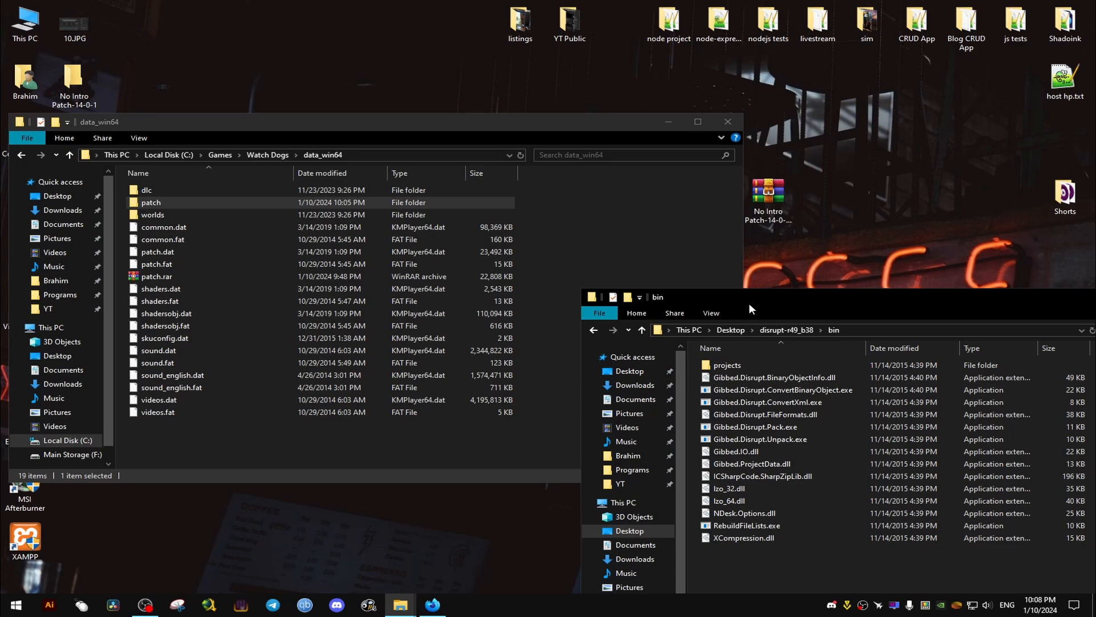
{"action": "left_click", "coordinate": [755, 426]}
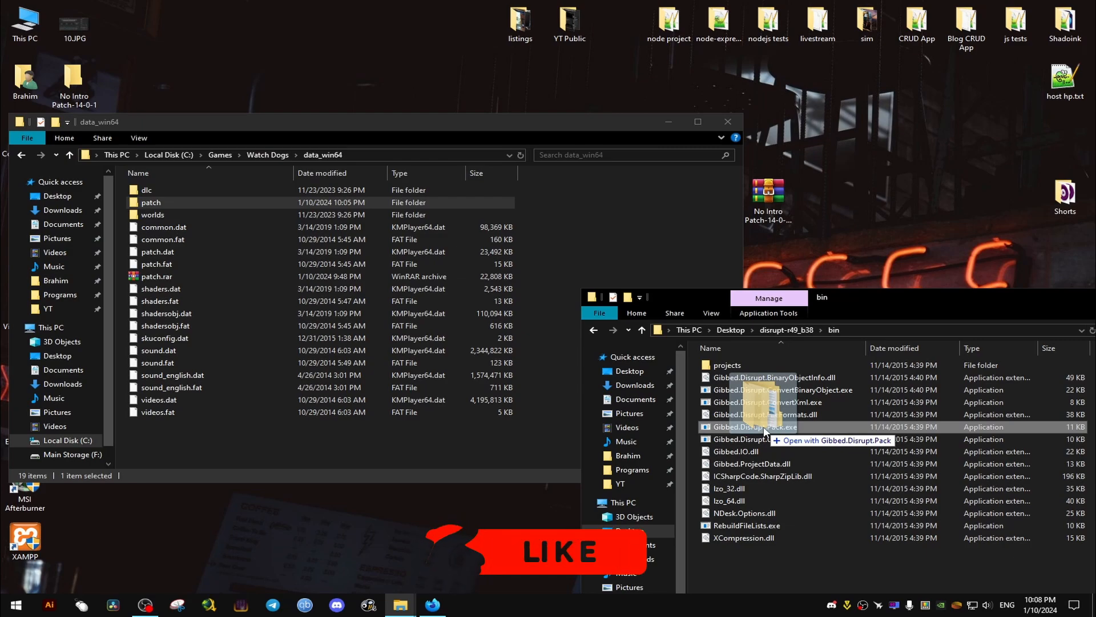
{"action": "double_click", "coordinate": [752, 427]}
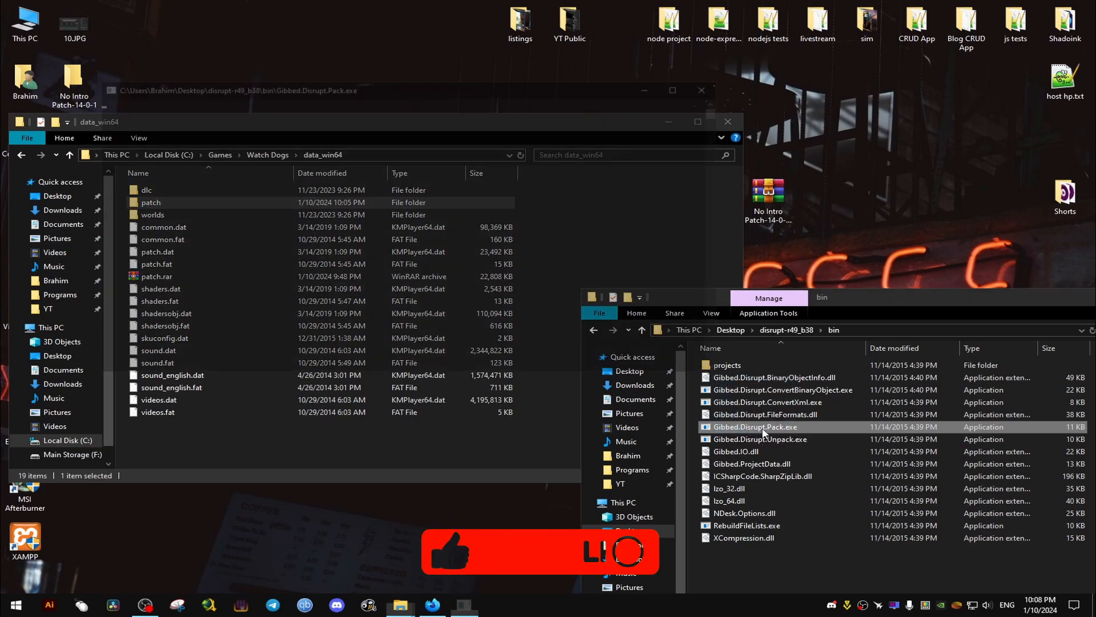